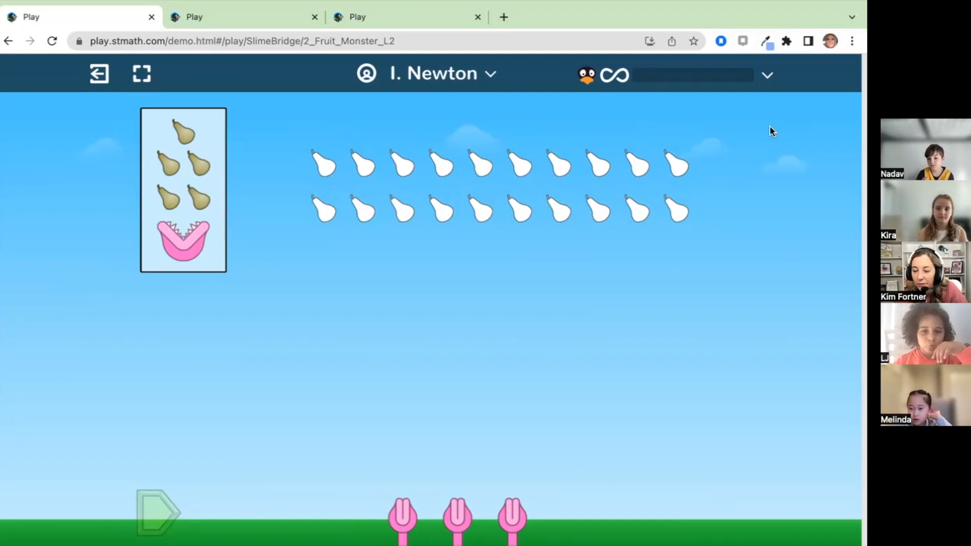
mouse_move(636, 299)
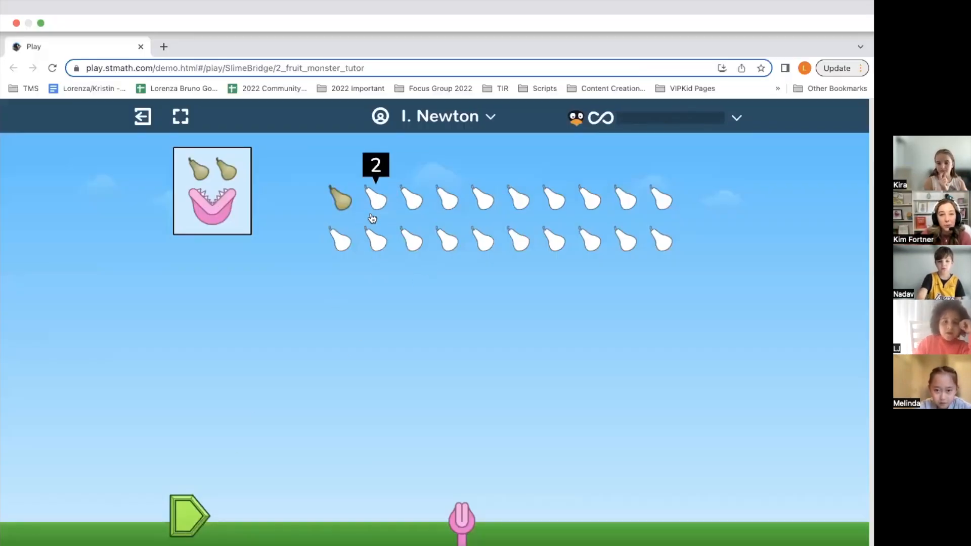
Step: Select five pears in the top row and feed them to the monster
left_click(339, 199)
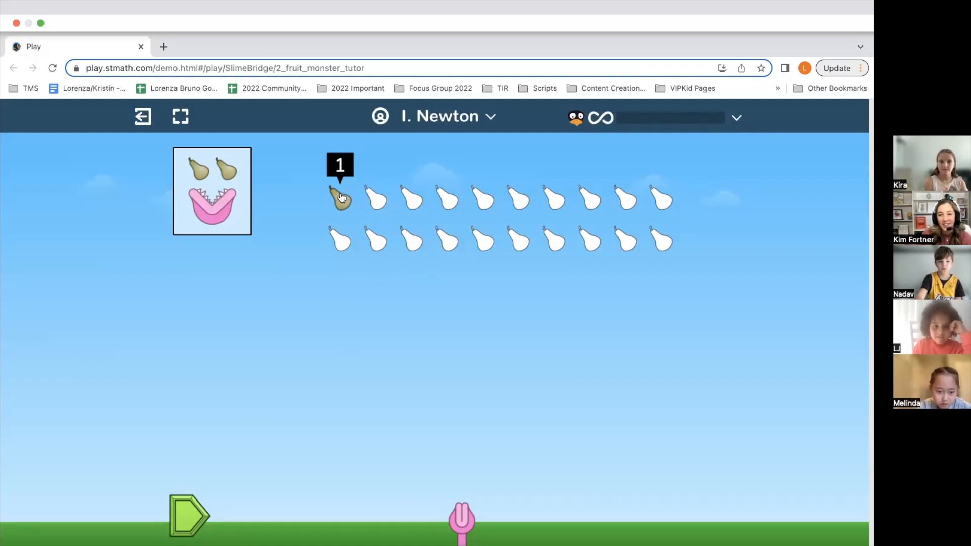
left_click(376, 198)
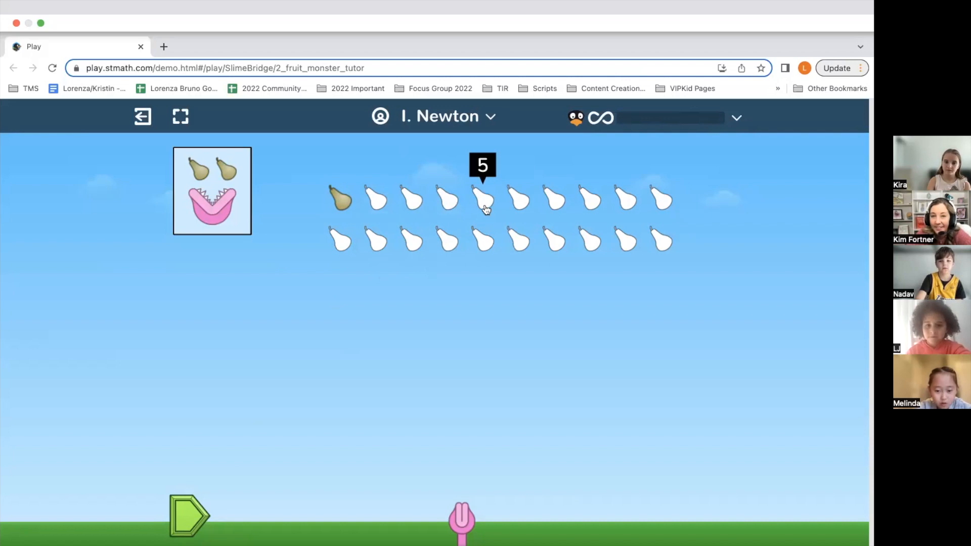
left_click(481, 199)
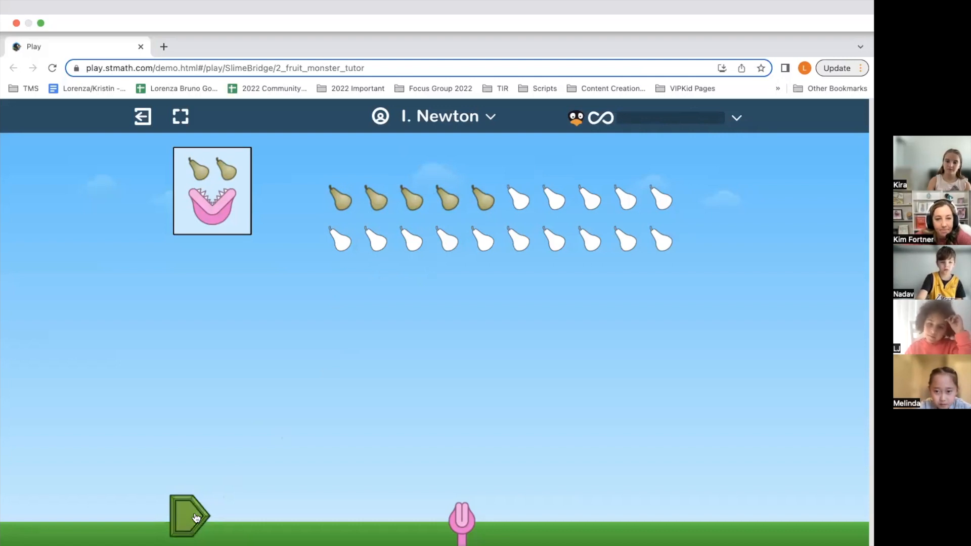
left_click(190, 516)
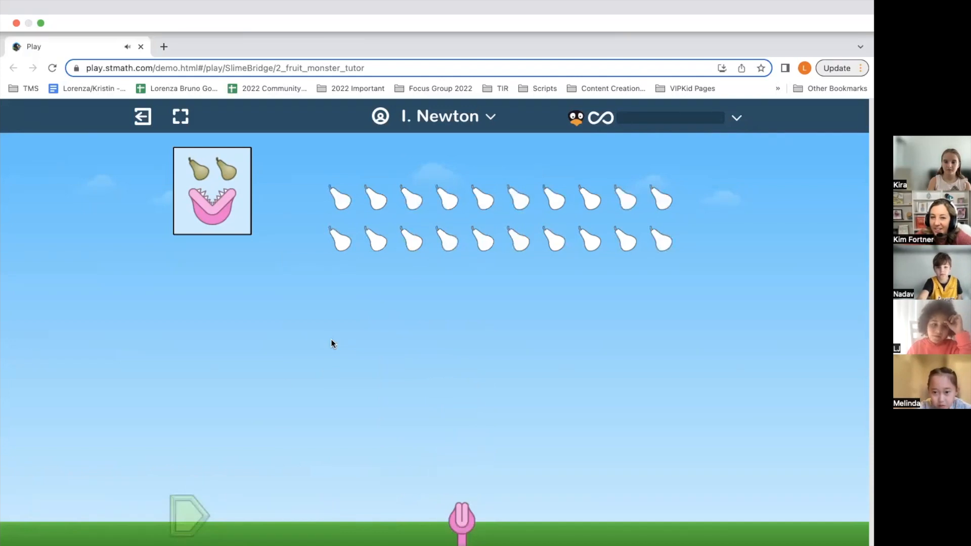
Step: Adjust and clear the pear selection, ending with two pears selected
left_click(411, 198)
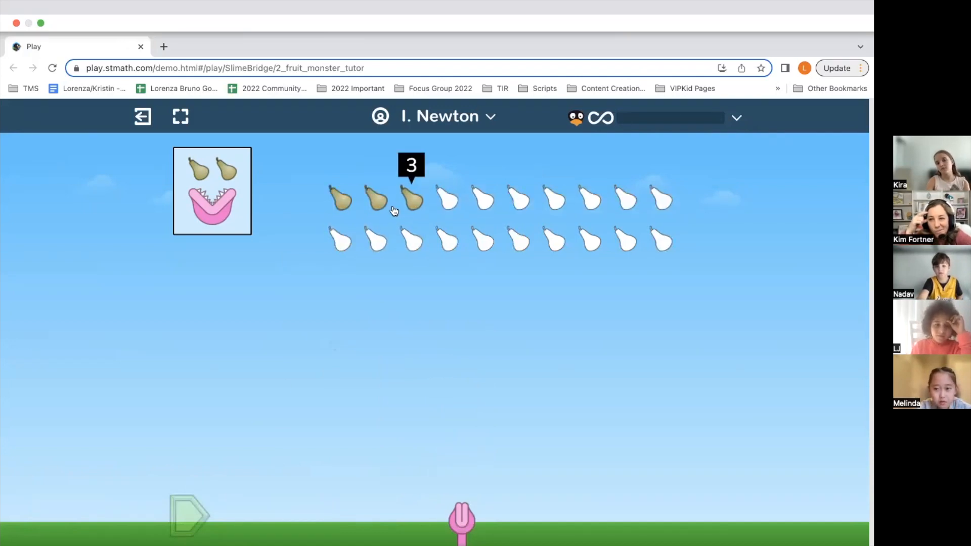
left_click(410, 198)
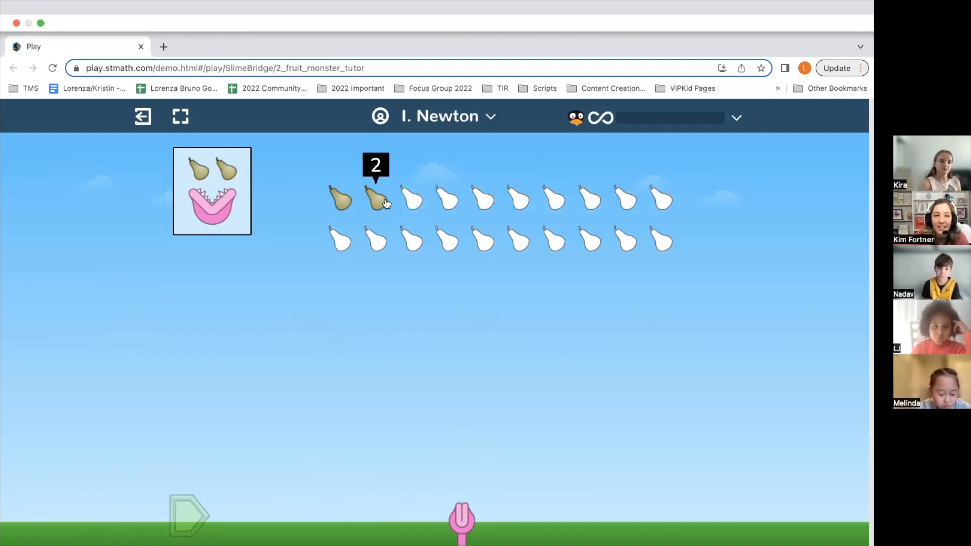
left_click(410, 199)
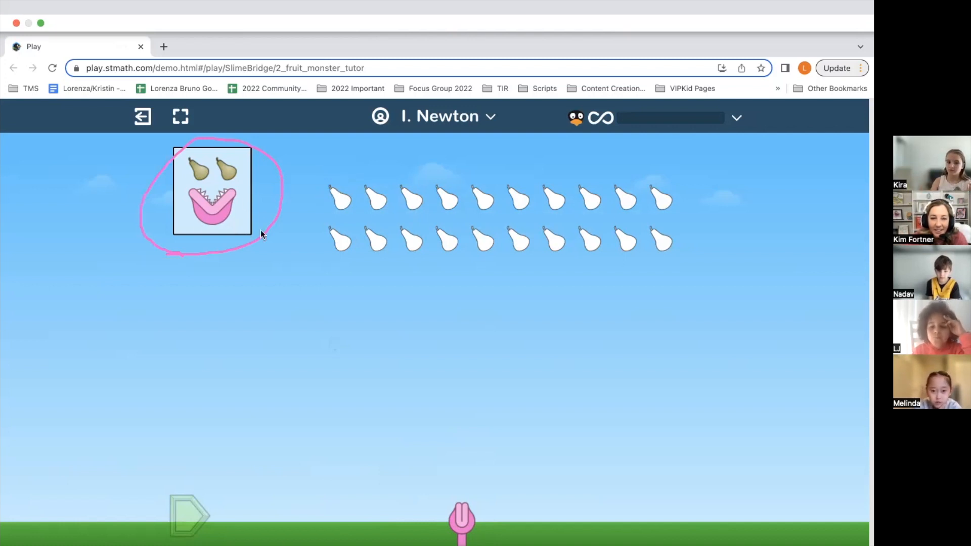
left_click(339, 198)
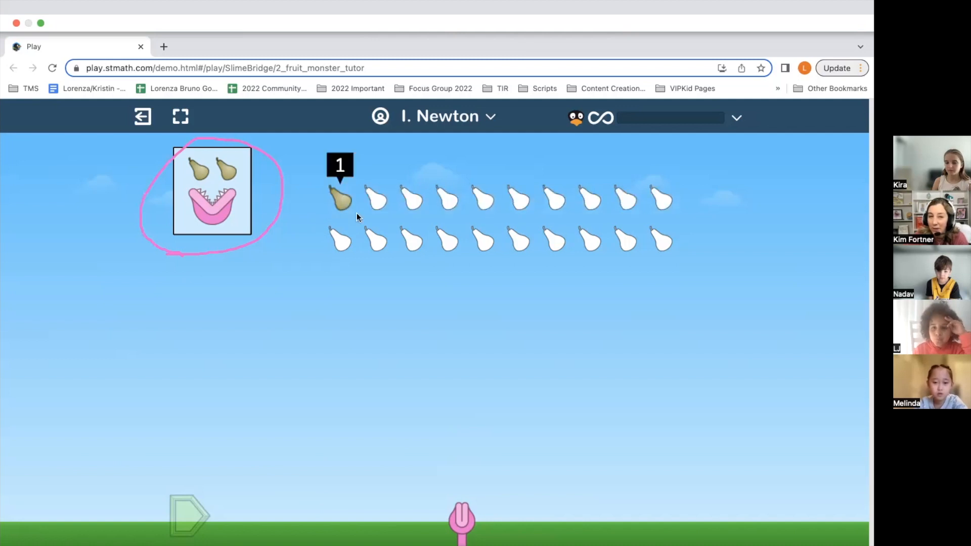
left_click(375, 198)
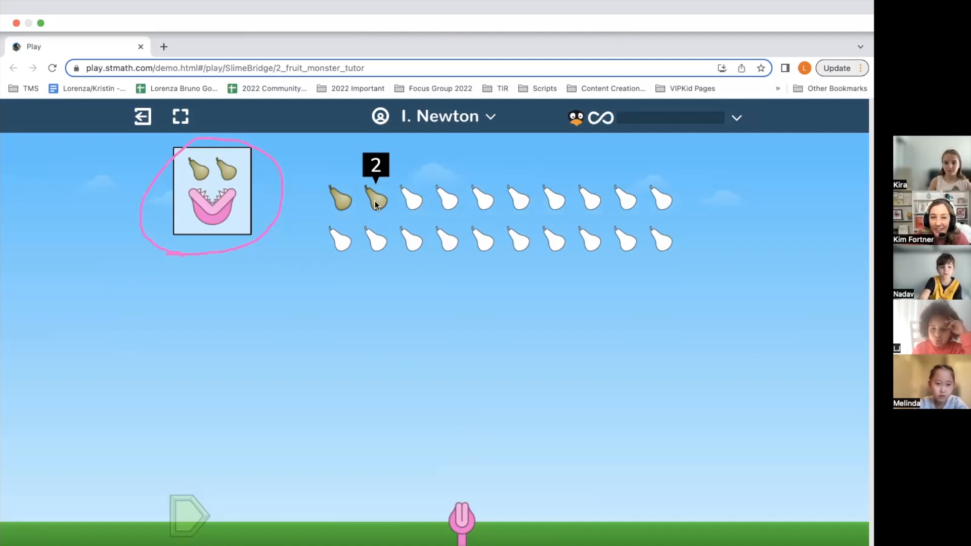
mouse_move(372, 206)
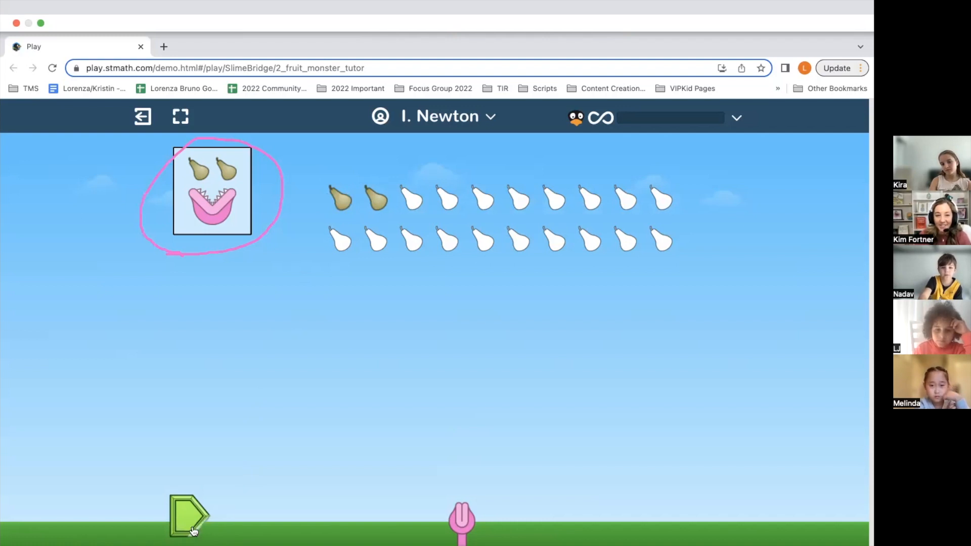
Step: Submit the two pears, then feed five apples on the apple level
left_click(190, 514)
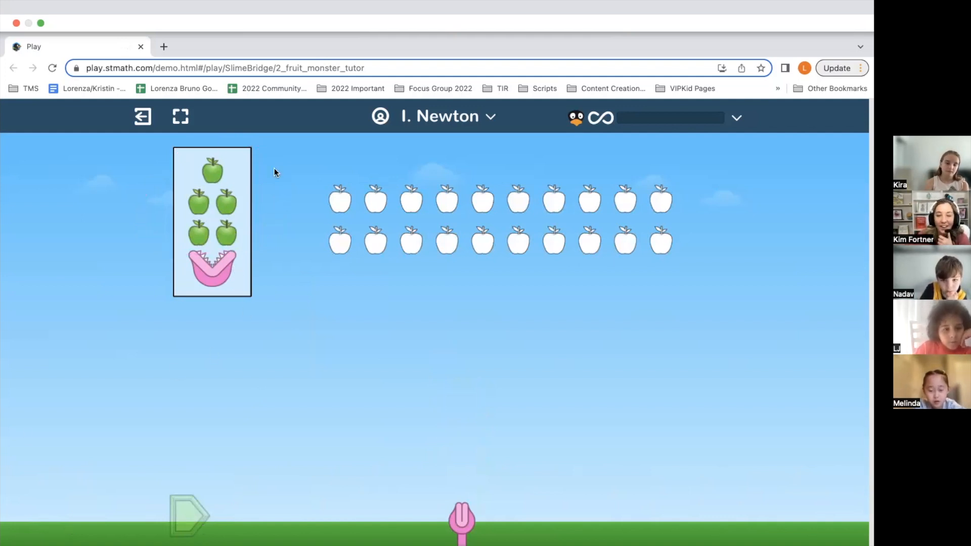
left_click(482, 199)
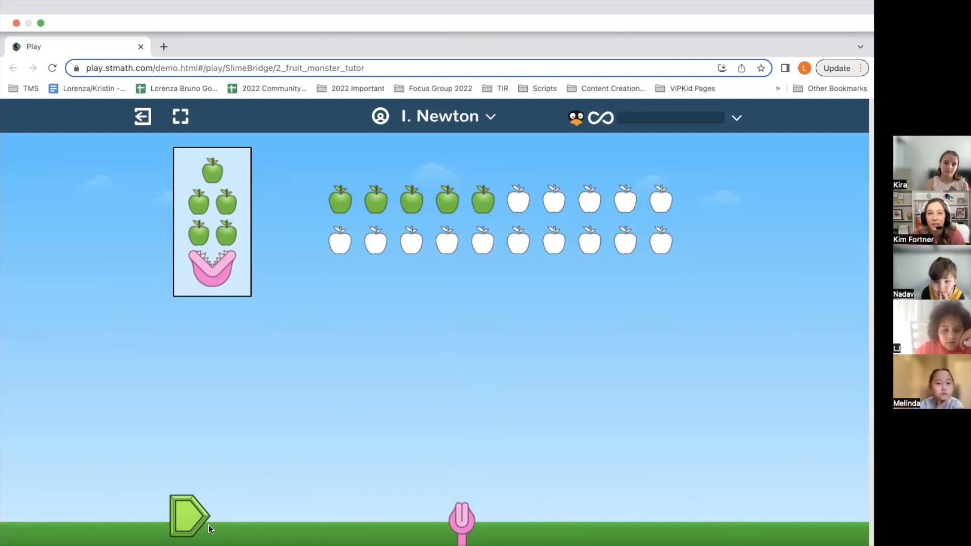
left_click(190, 515)
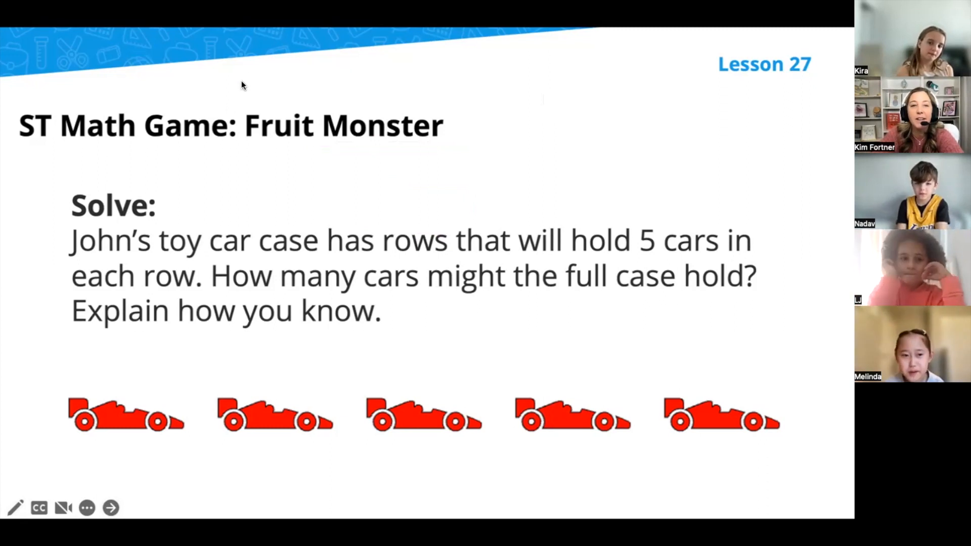
mouse_move(292, 148)
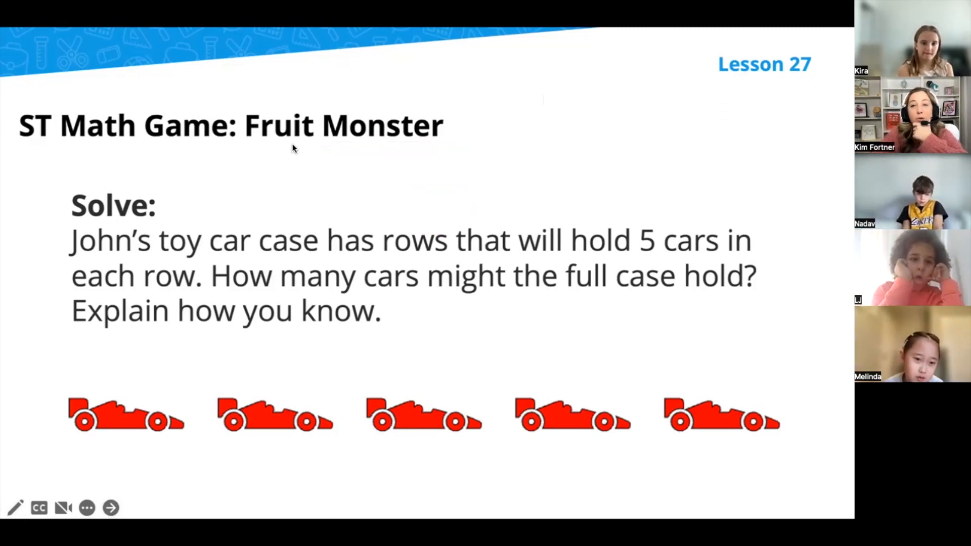
Step: Draw a pink rectangle above Solve and split it into three rows
left_click_drag(295, 145, 420, 209)
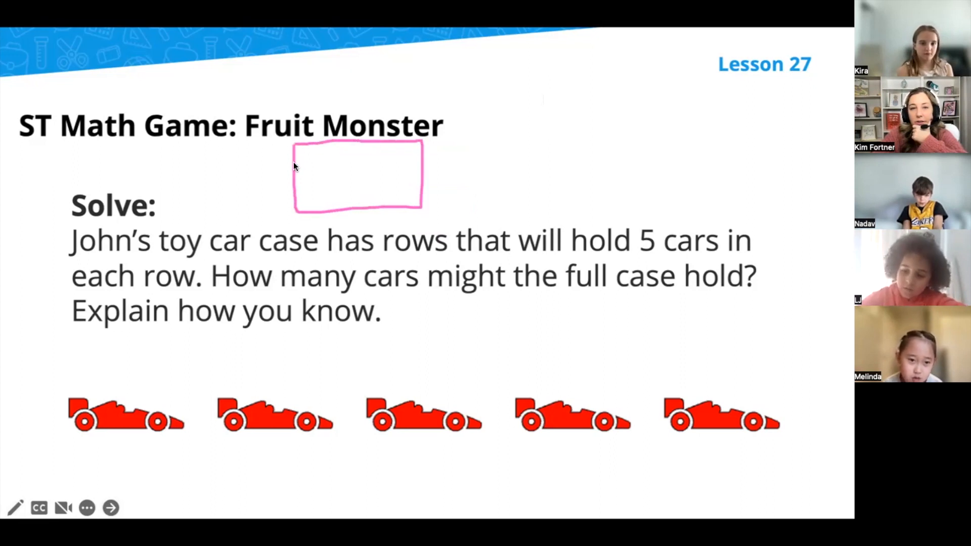
left_click_drag(296, 166, 421, 166)
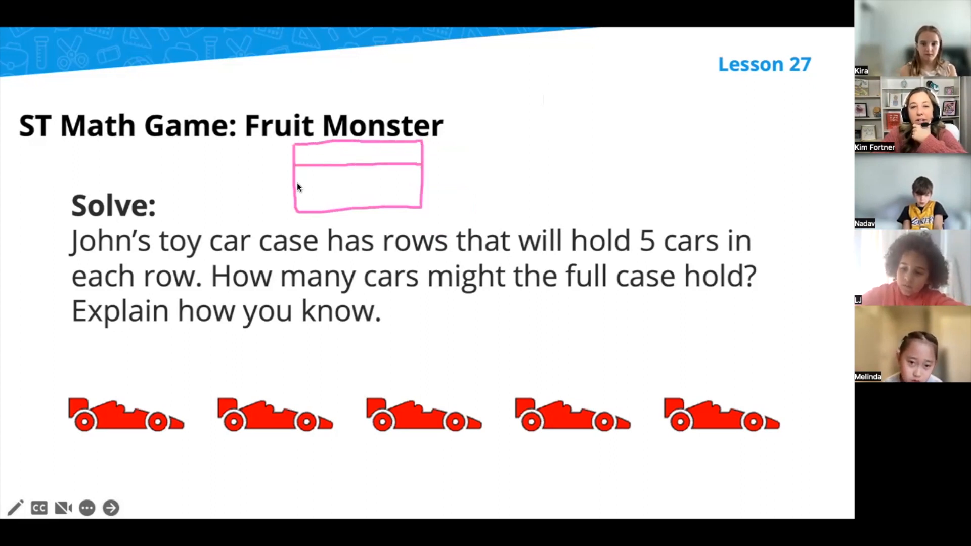
left_click_drag(299, 185, 424, 181)
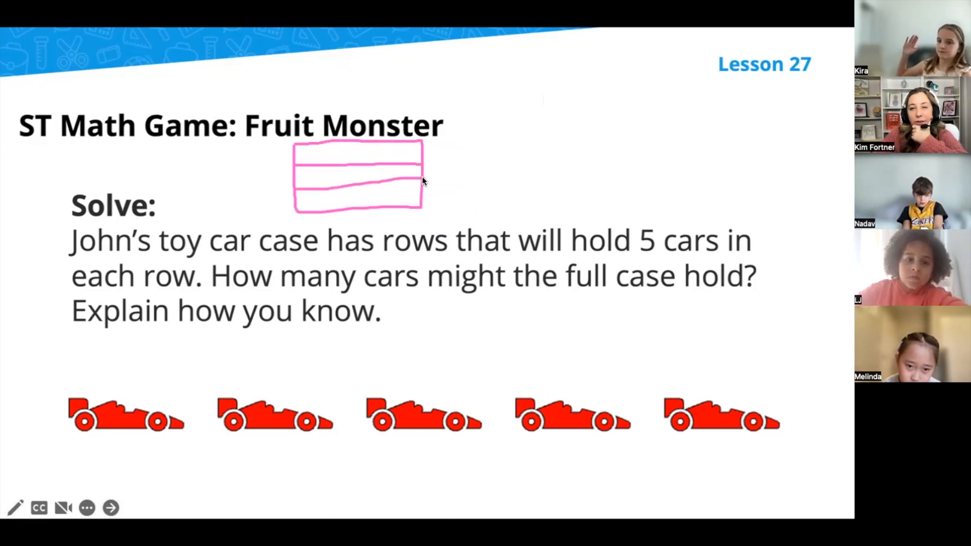